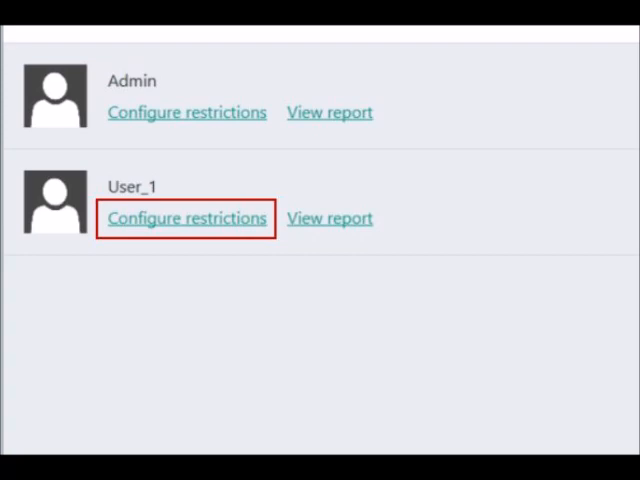
# Advance to the slide showing the User Role Editor capabilities for Shop Manager.
pyautogui.click(186, 218)
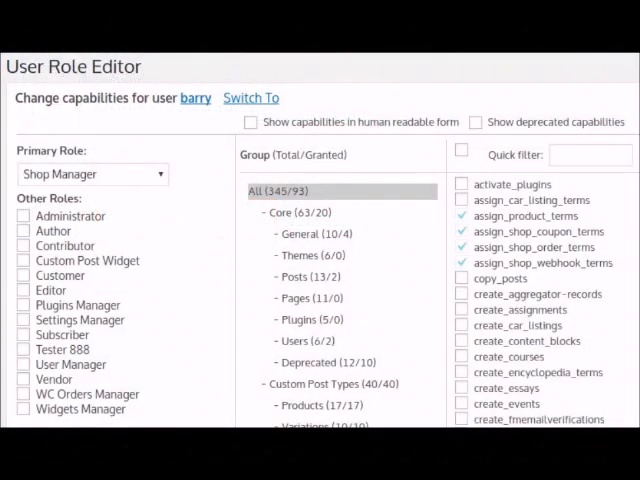